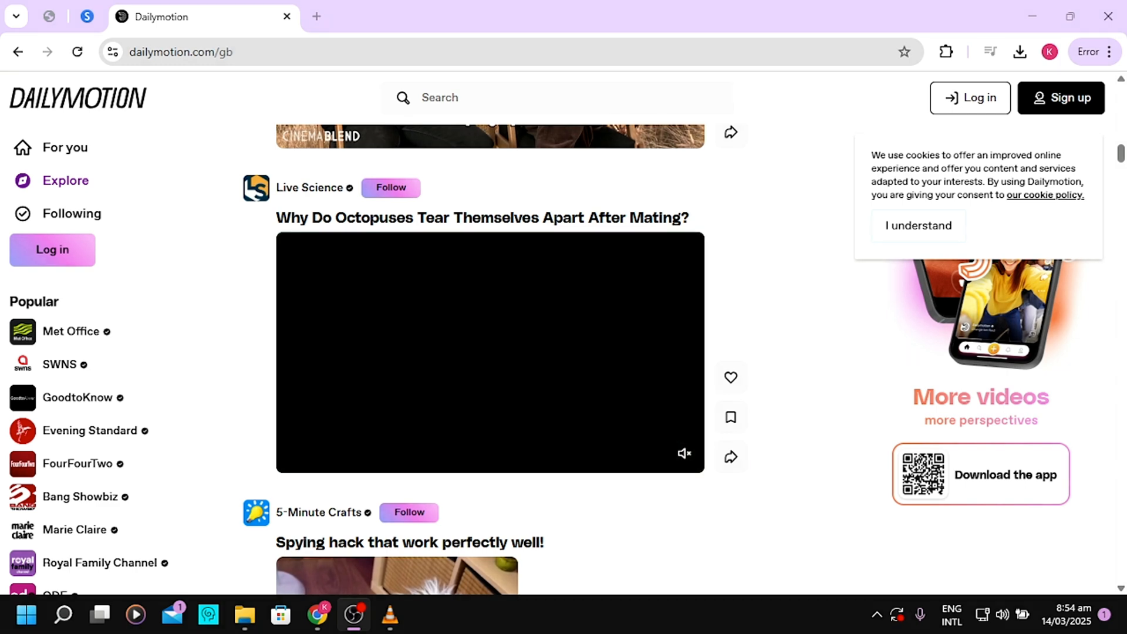
- Copy the octopus video's share link and switch to the SaveTheVideo tab
{"action": "left_click", "coordinate": [490, 352]}
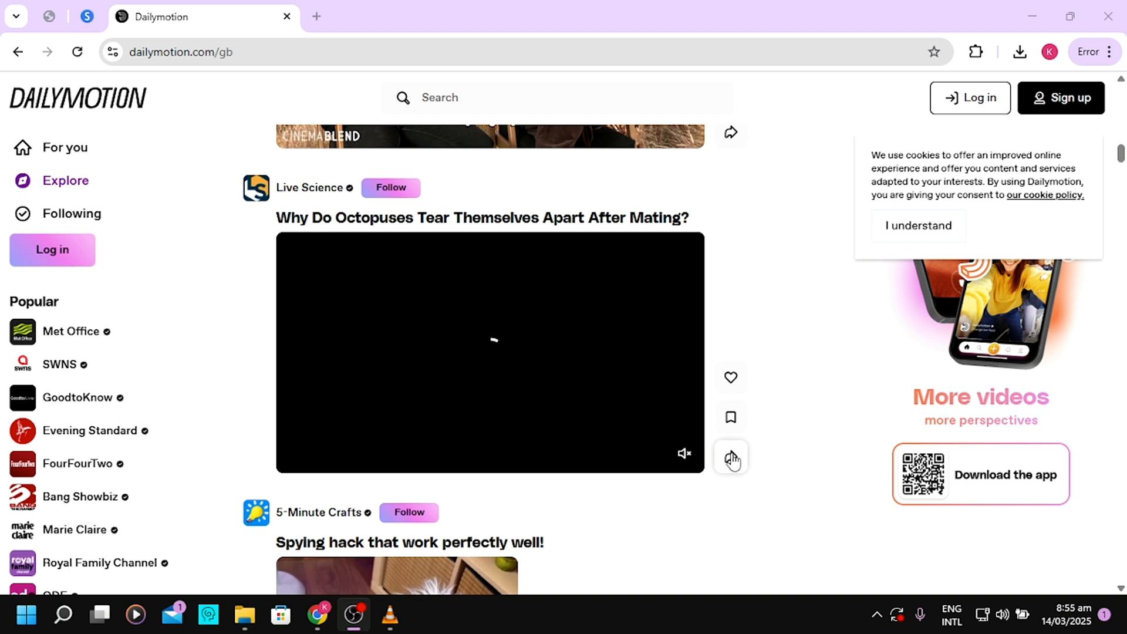
{"action": "left_click", "coordinate": [730, 458]}
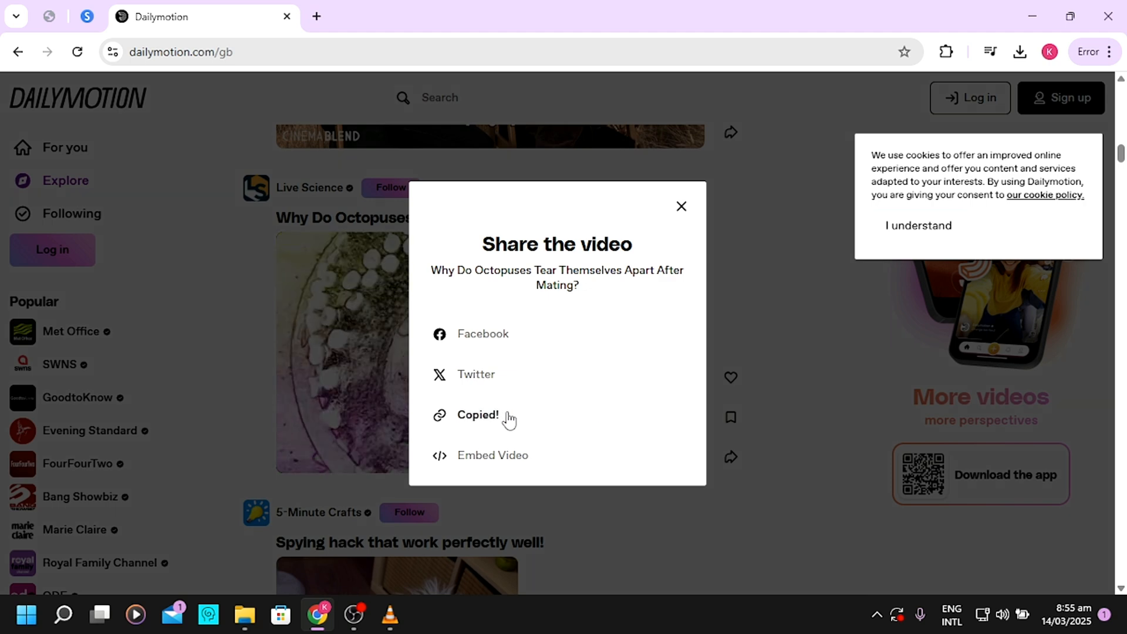
{"action": "left_click", "coordinate": [681, 206]}
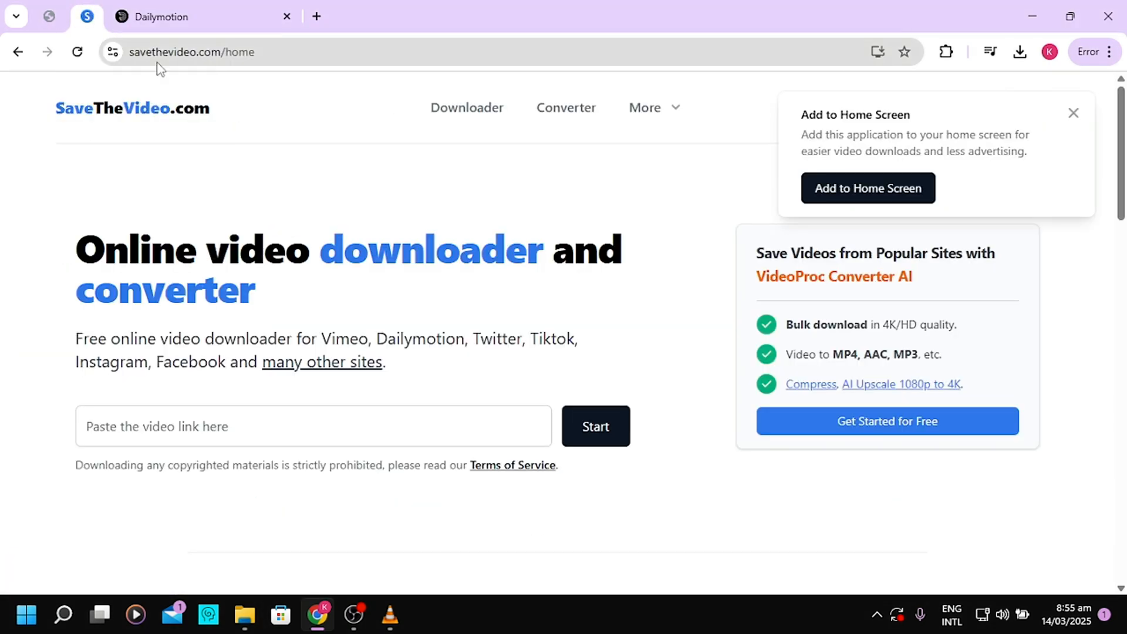
{"action": "mouse_move", "coordinate": [178, 84]}
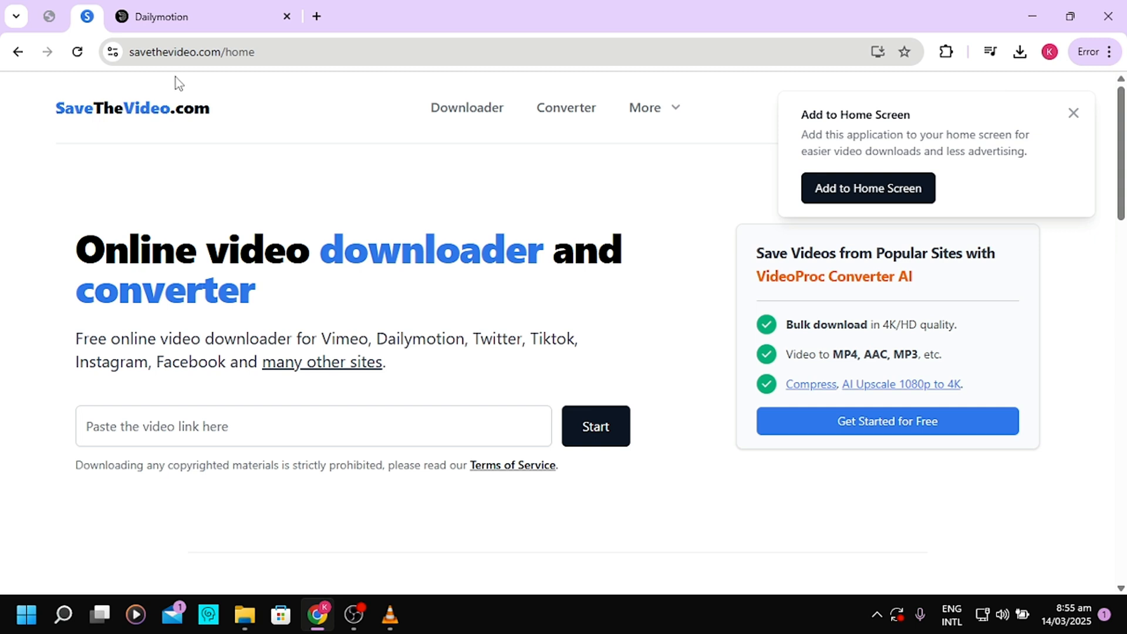
{"action": "mouse_move", "coordinate": [189, 74]}
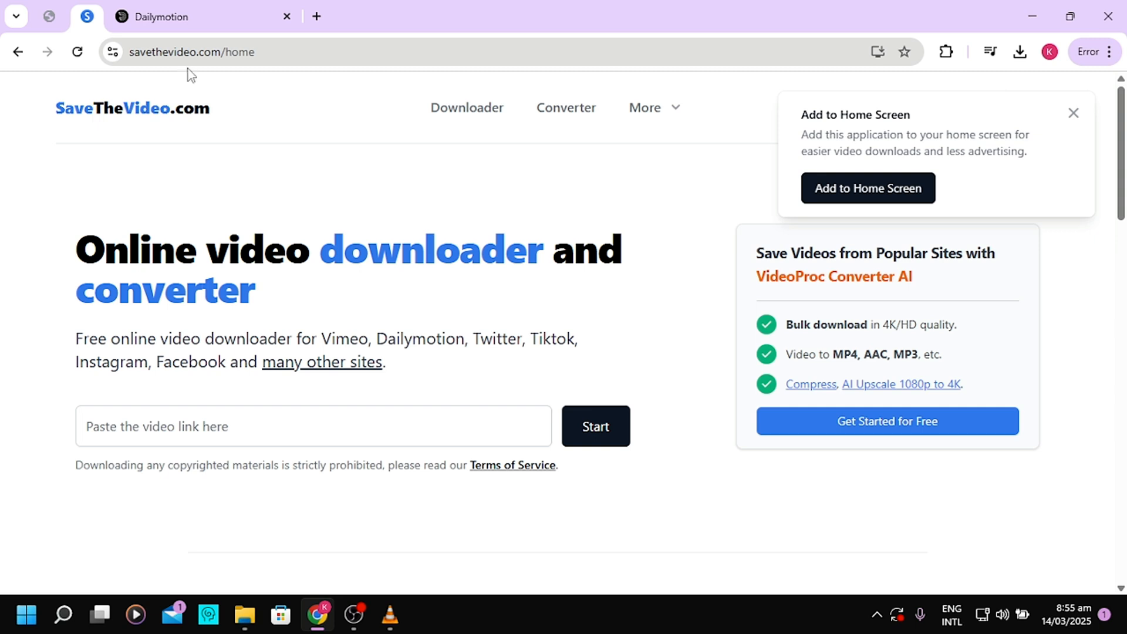
{"action": "mouse_move", "coordinate": [47, 118]}
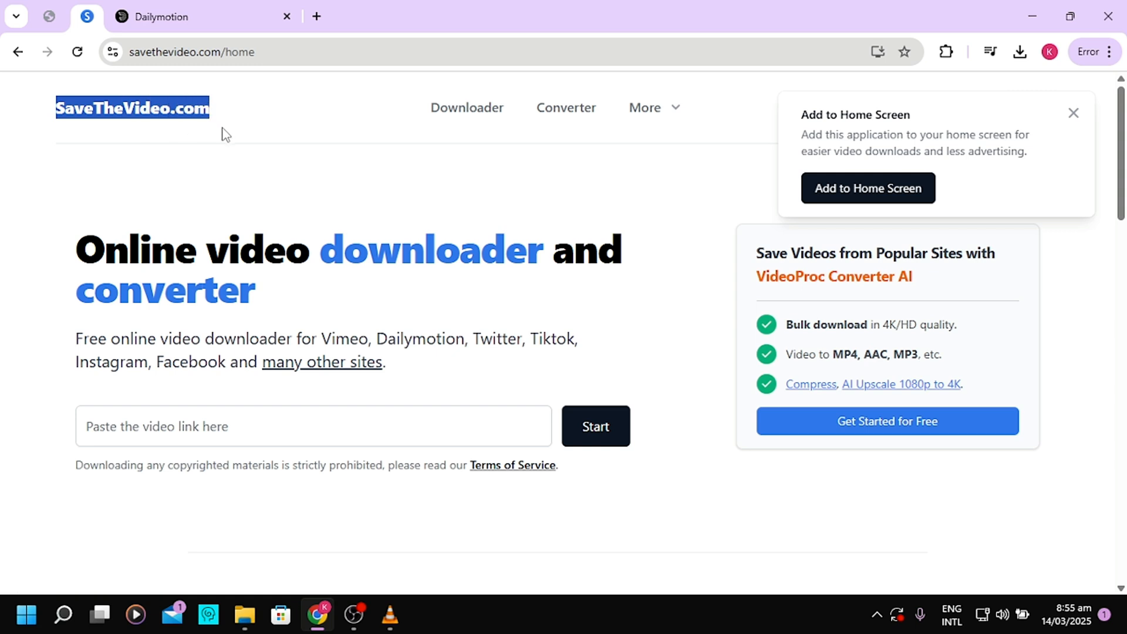
{"action": "scroll", "scroll_direction": "down", "scroll_amount": 3}
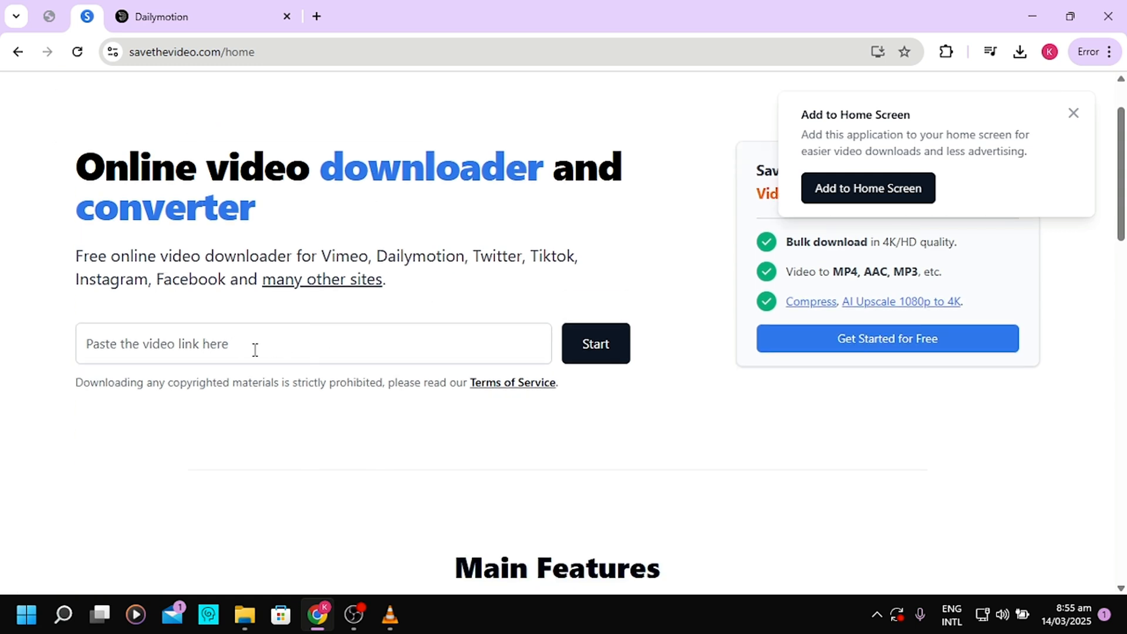
- Paste the dai.ly link into the link box and start fetching download options
{"action": "left_click", "coordinate": [313, 343]}
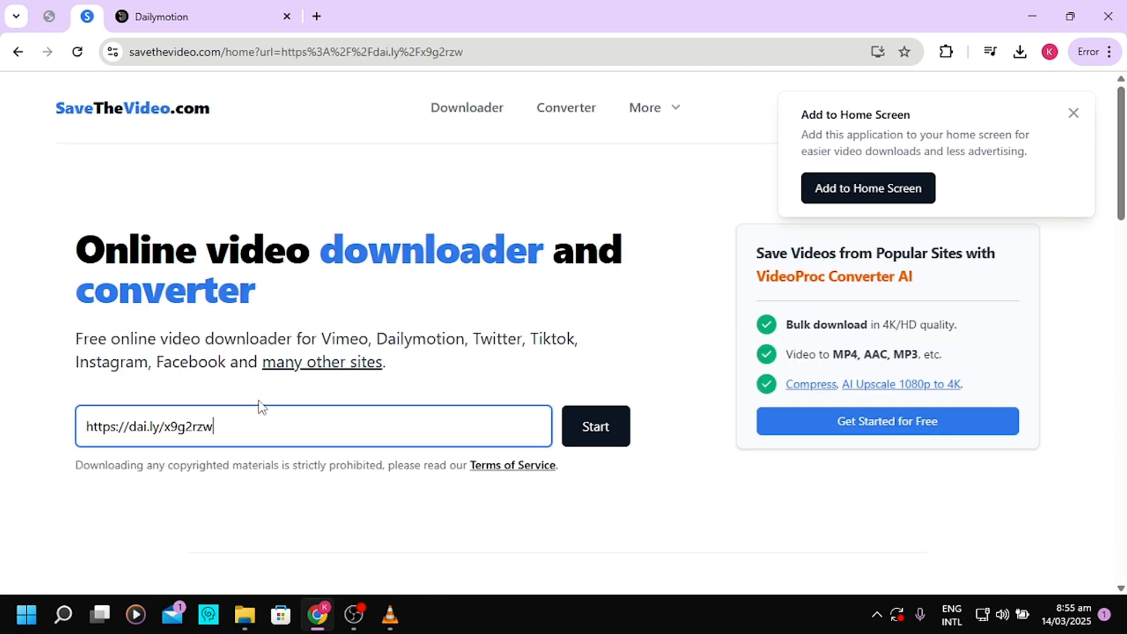
{"action": "mouse_move", "coordinate": [219, 428]}
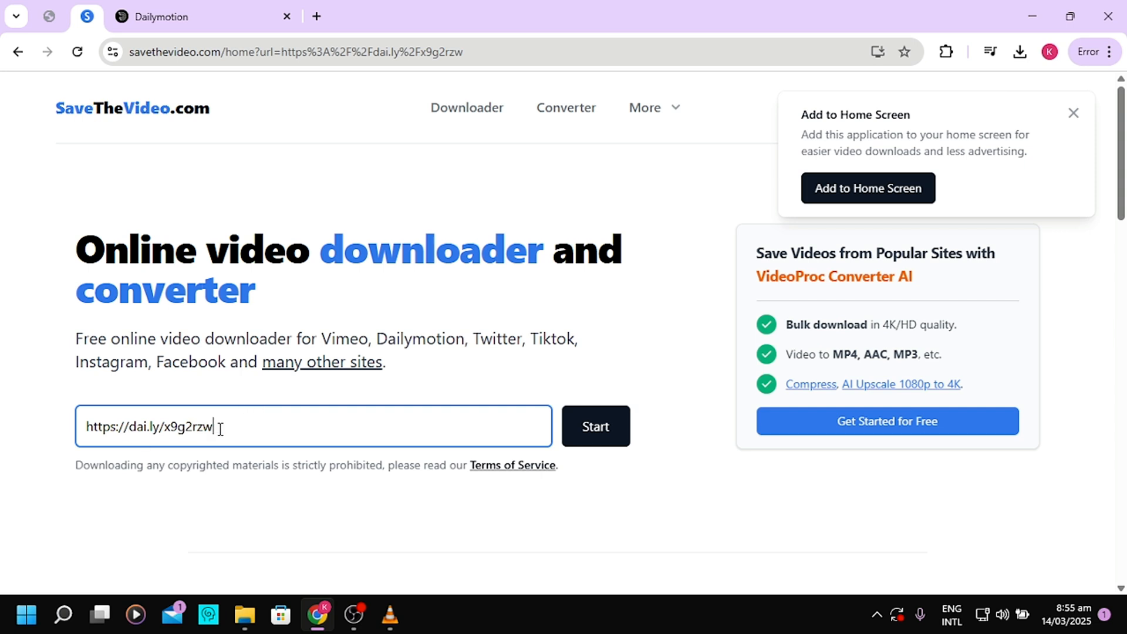
{"action": "mouse_move", "coordinate": [595, 425]}
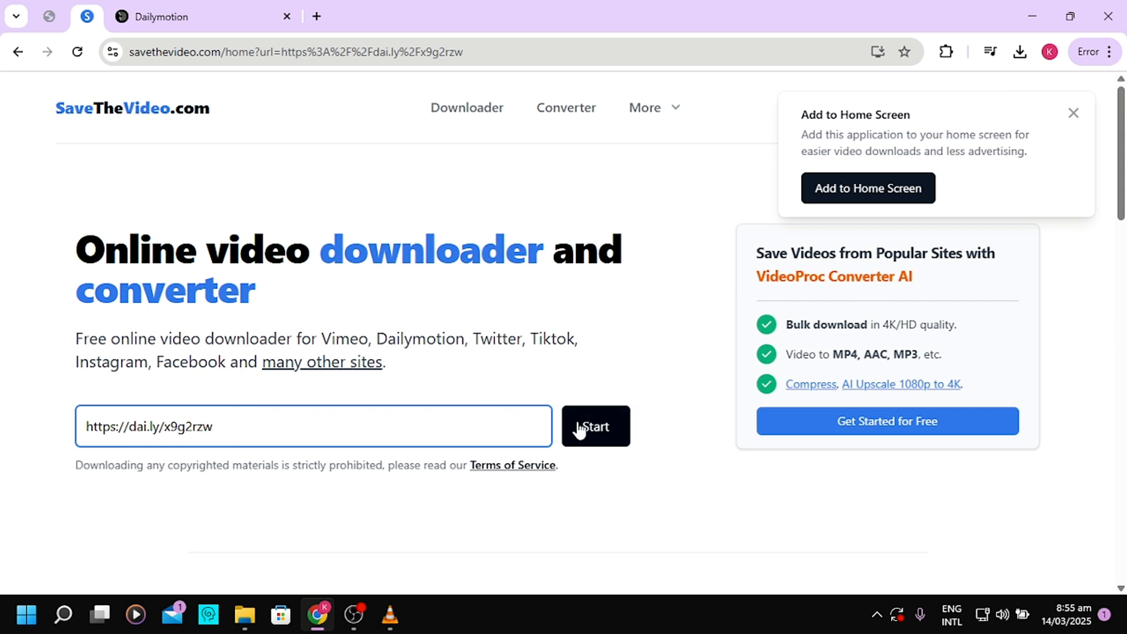
{"action": "left_click", "coordinate": [594, 425]}
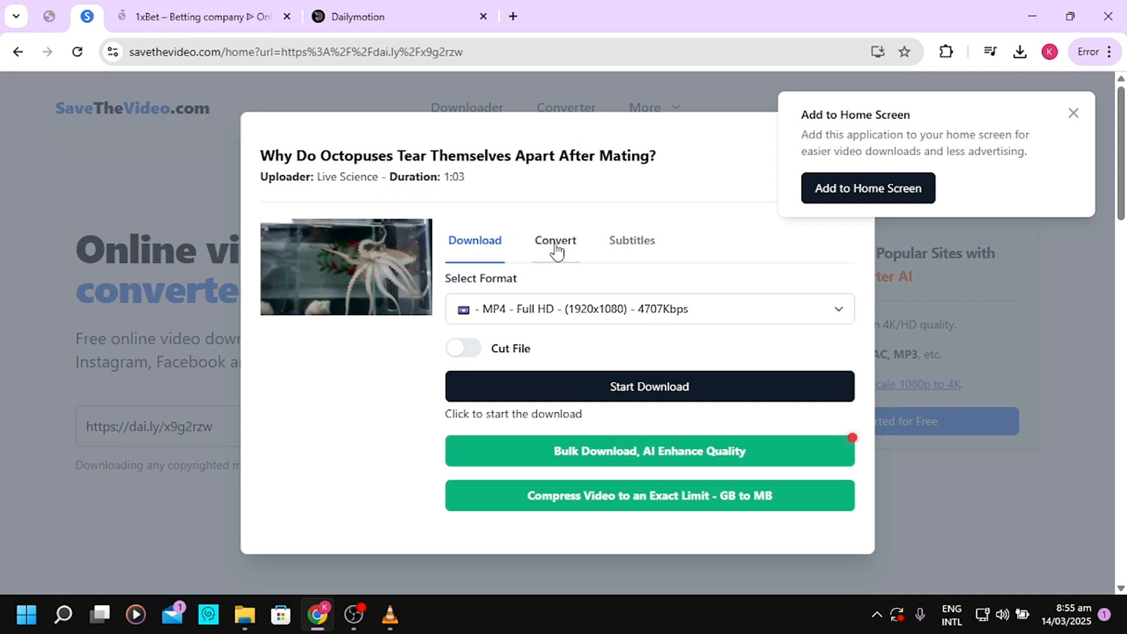
{"action": "mouse_move", "coordinate": [472, 286]}
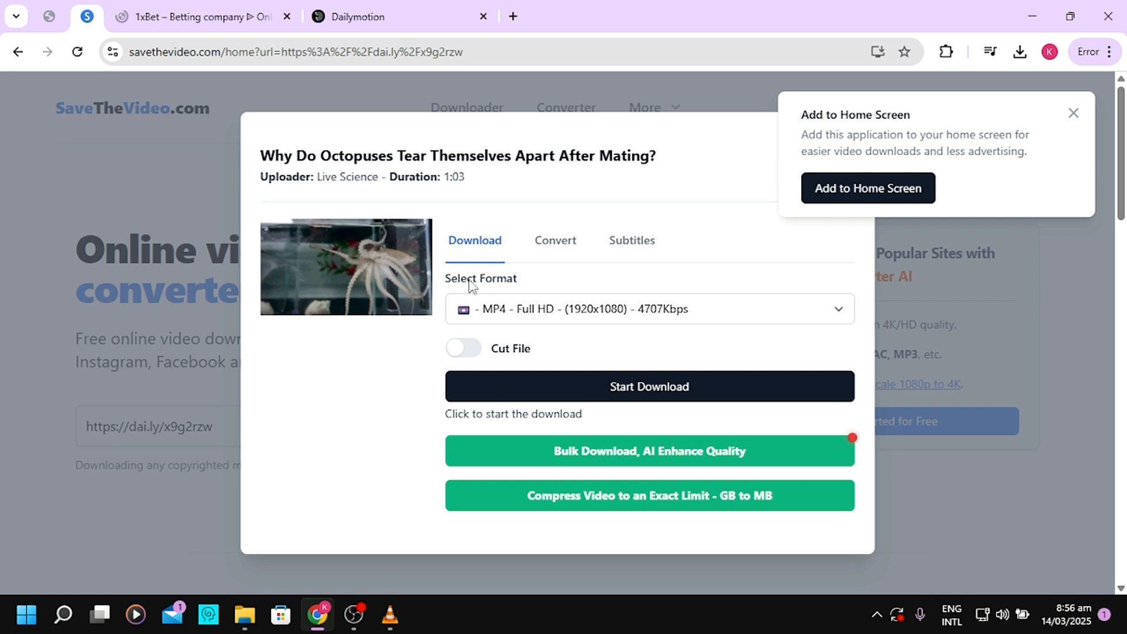
{"action": "mouse_move", "coordinate": [515, 312]}
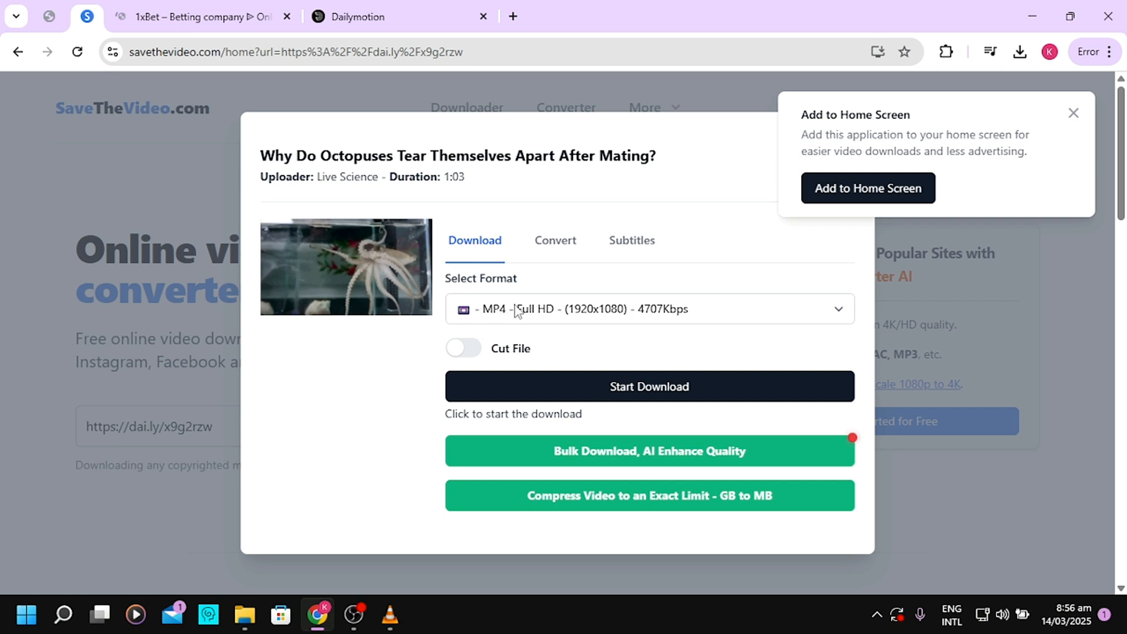
- Choose MP4 - SD (512x288) from the format list, then move to the Convert options
{"action": "left_click", "coordinate": [649, 308]}
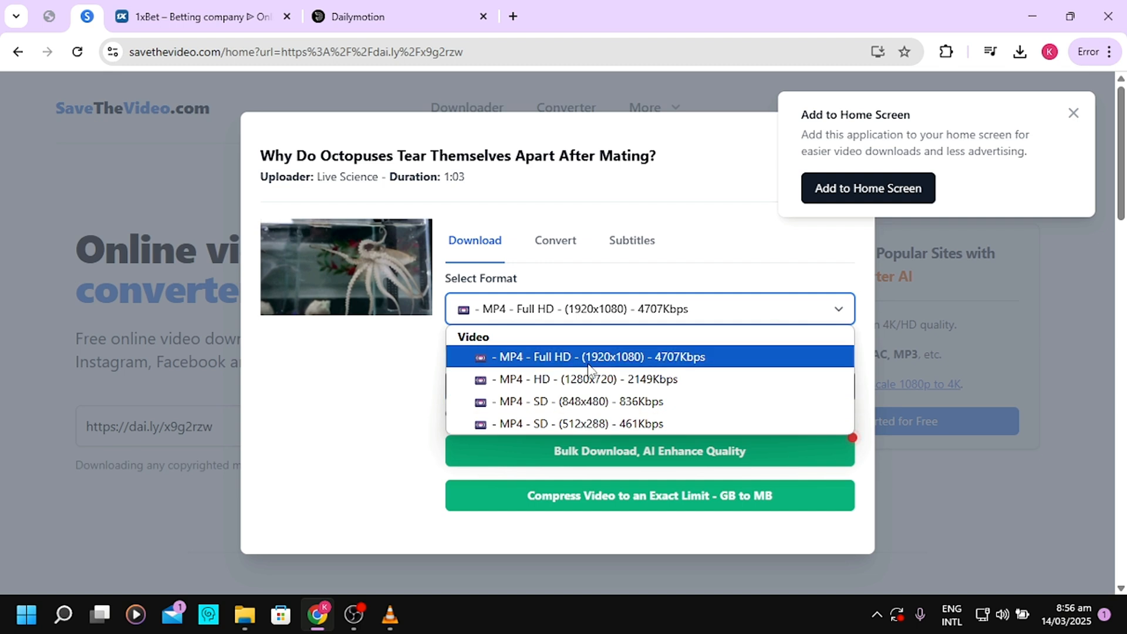
{"action": "left_click", "coordinate": [578, 423]}
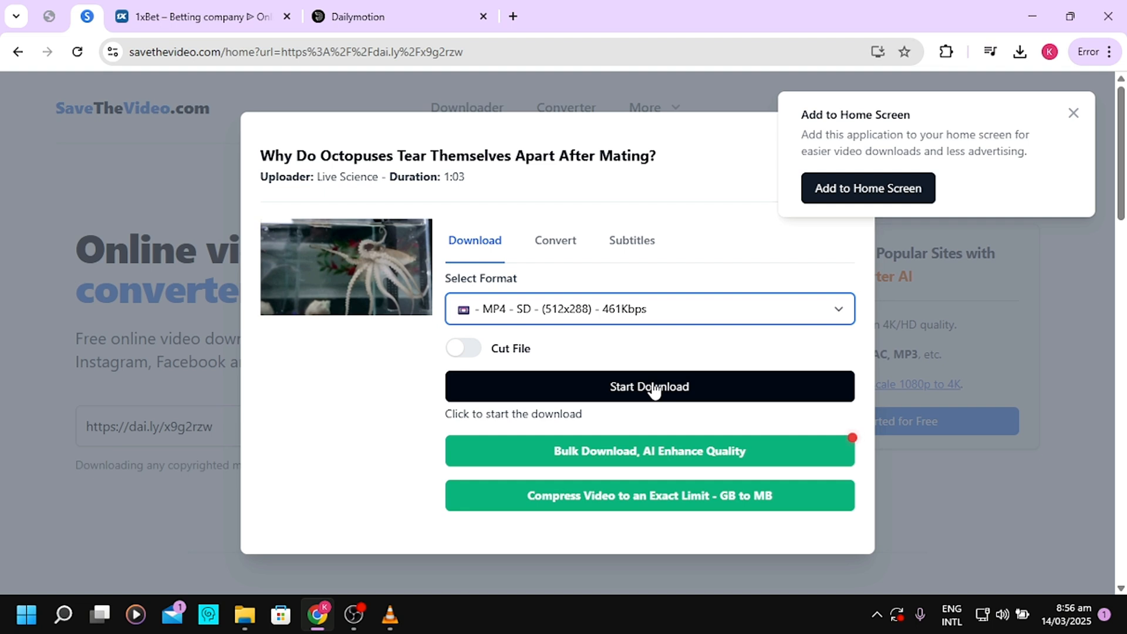
{"action": "left_click", "coordinate": [554, 240]}
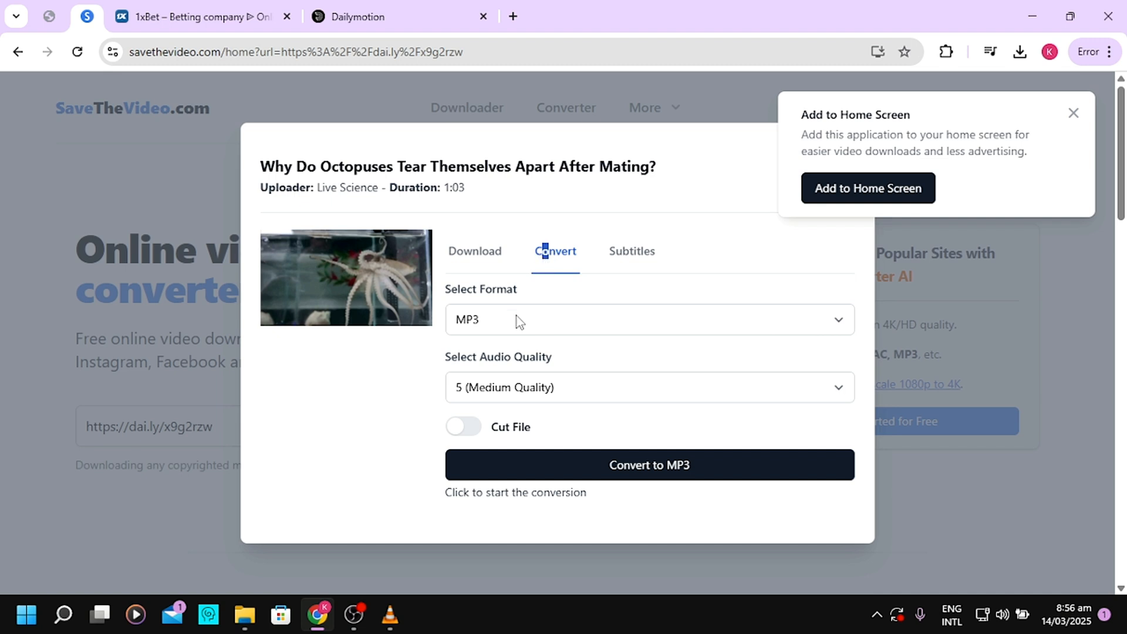
{"action": "mouse_move", "coordinate": [477, 289]}
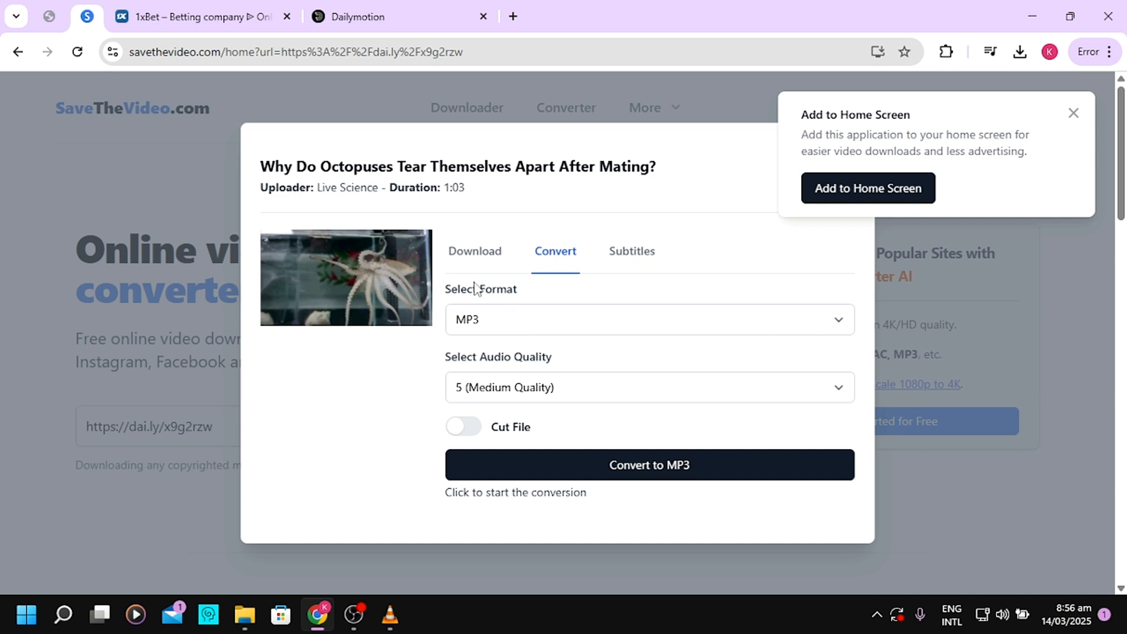
{"action": "left_click", "coordinate": [647, 320]}
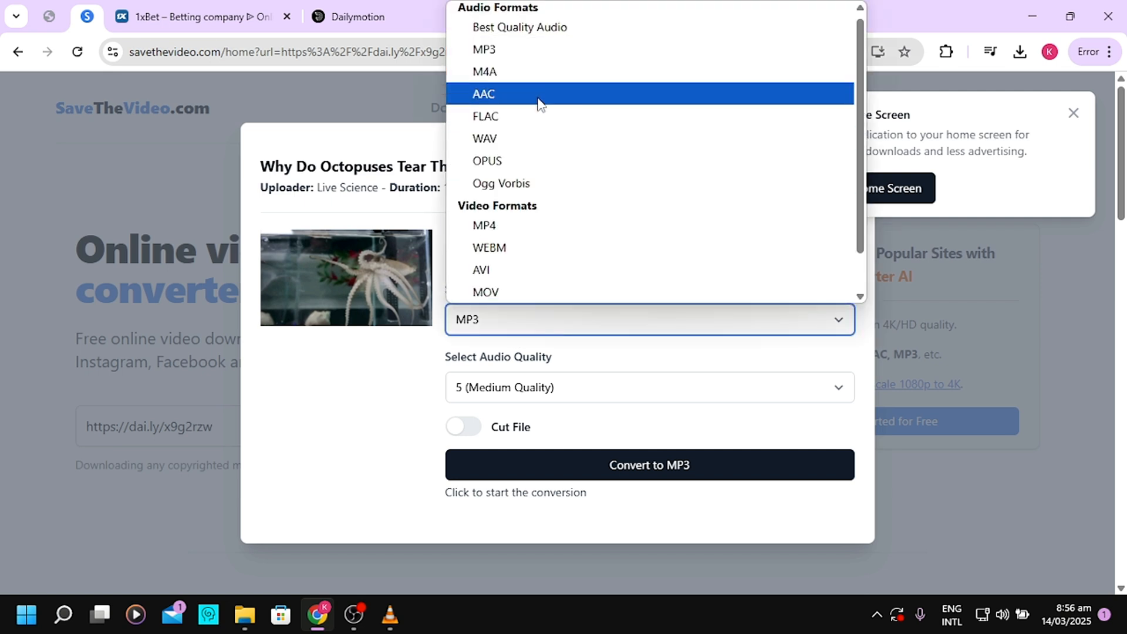
{"action": "mouse_move", "coordinate": [557, 138]}
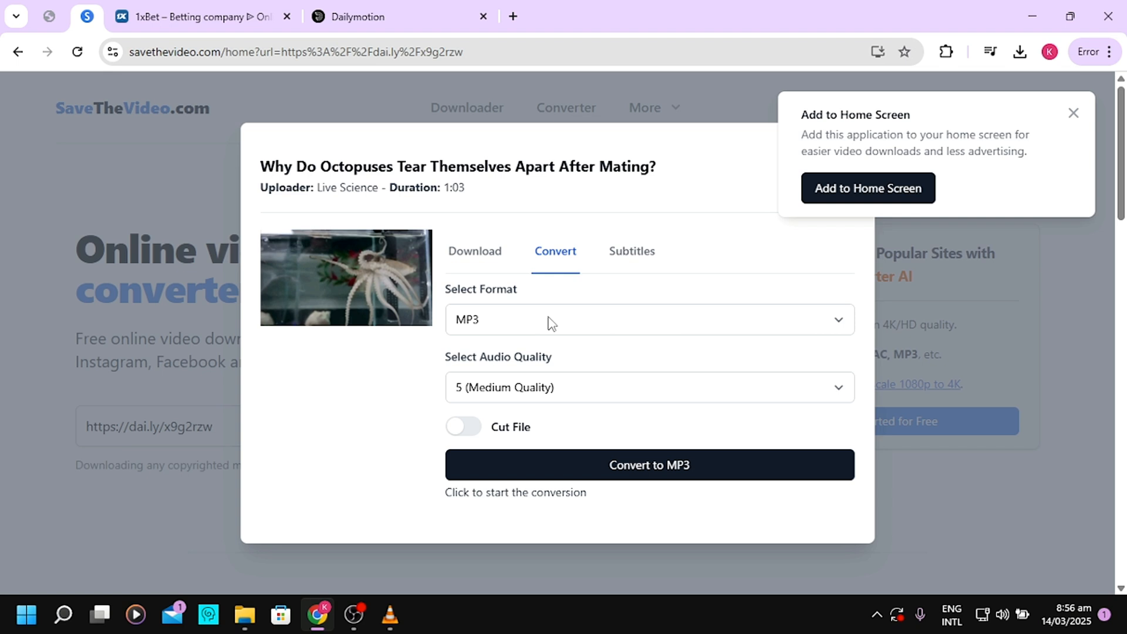
{"action": "mouse_move", "coordinate": [618, 259]}
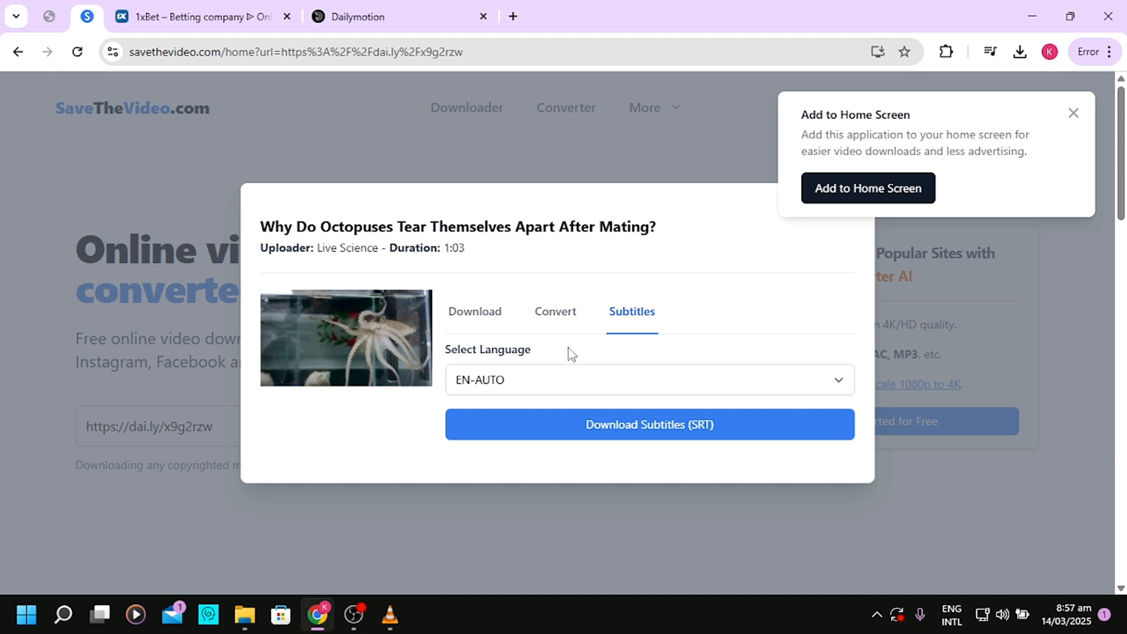
{"action": "mouse_move", "coordinate": [585, 353]}
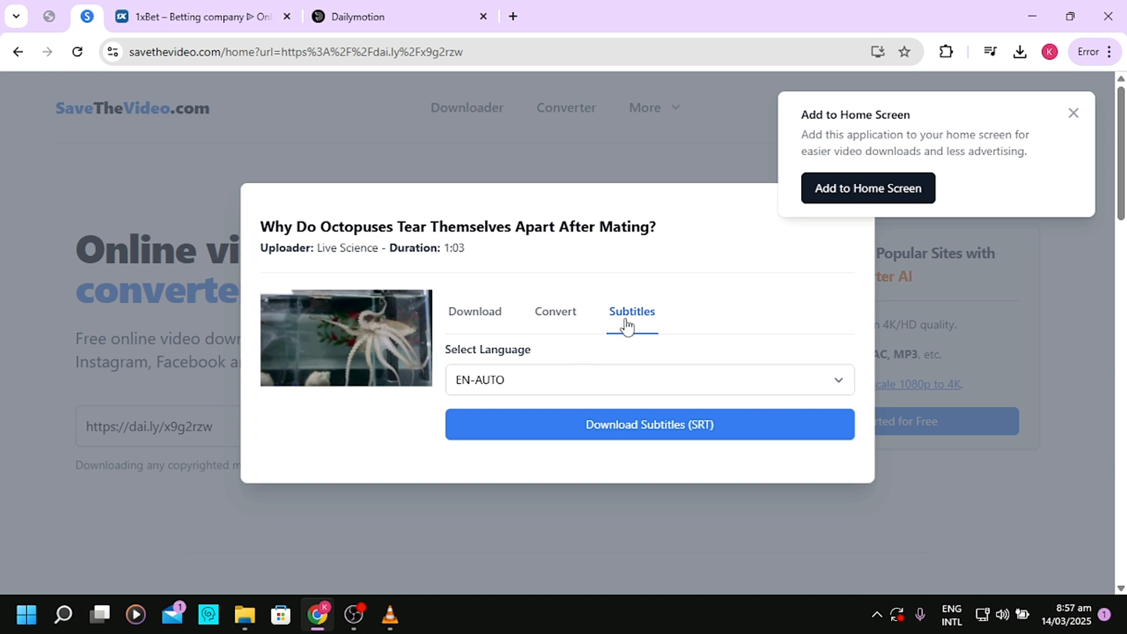
{"action": "mouse_move", "coordinate": [541, 373]}
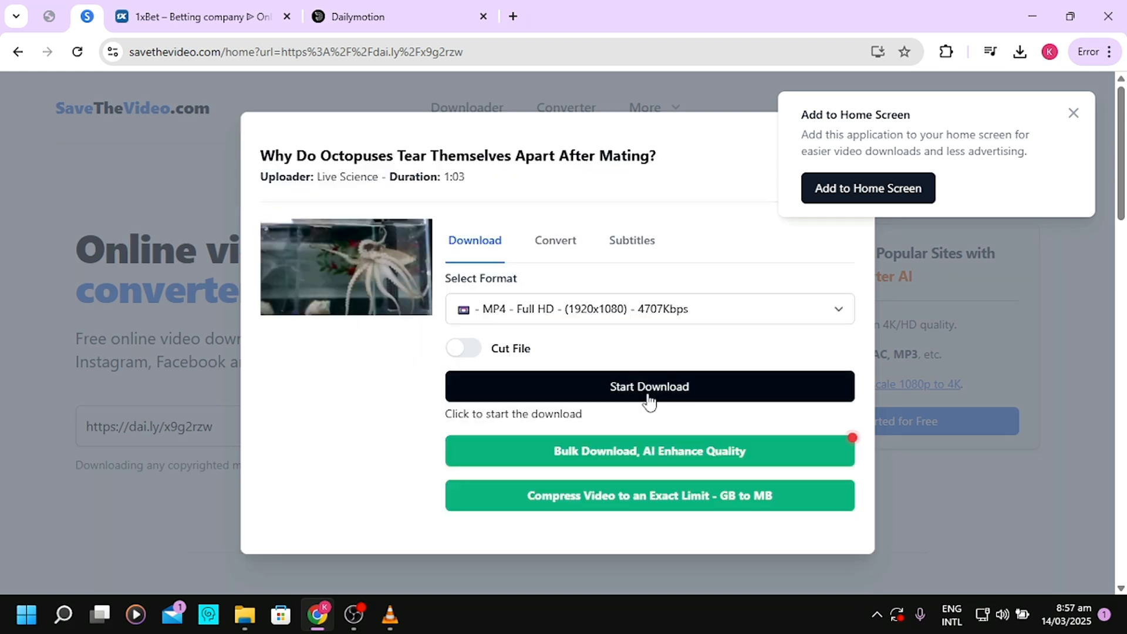
- Start processing the MP4 - Full HD version so the 33.96MiB file becomes ready
{"action": "left_click", "coordinate": [648, 386]}
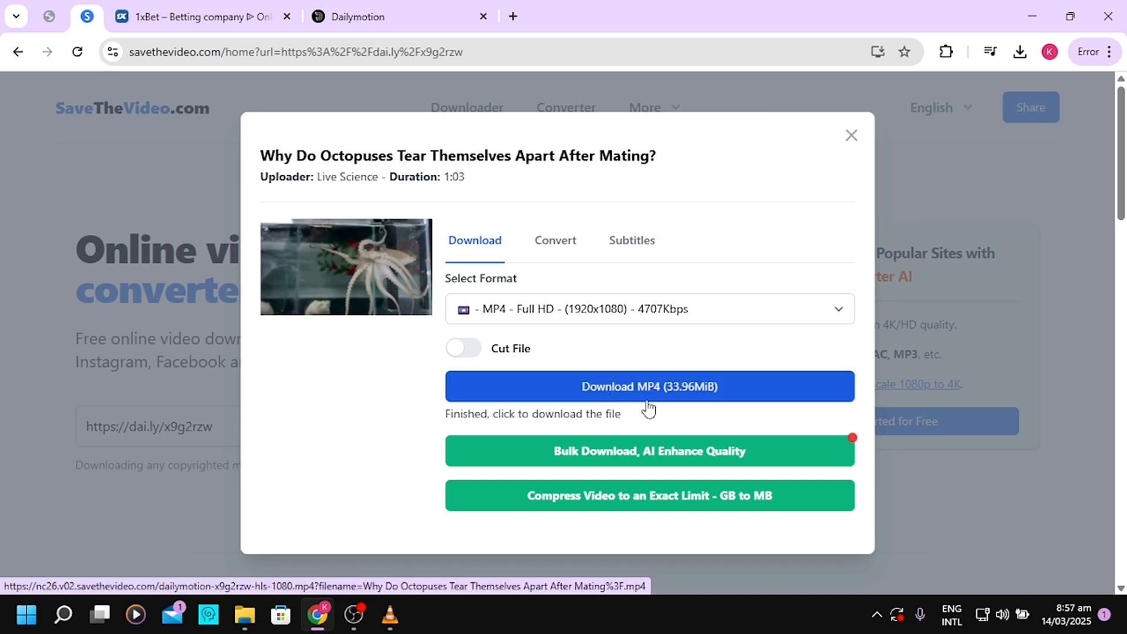
{"action": "mouse_move", "coordinate": [679, 408]}
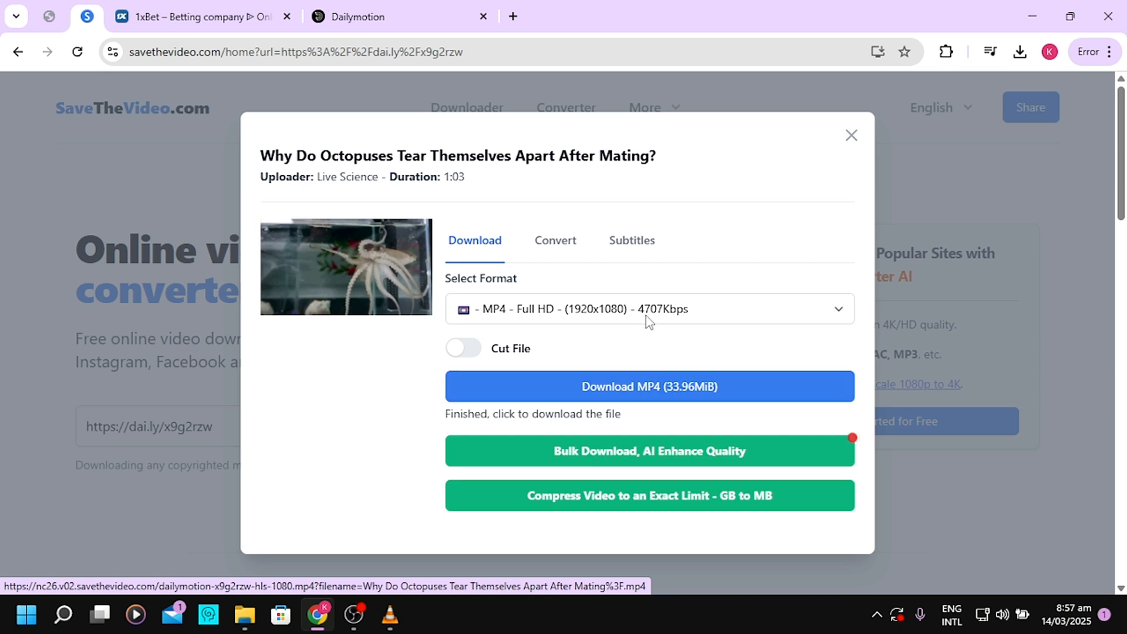
- Download the 33.96MiB Full HD MP4 in Chrome, then pause it at 2.1 of 34.0 MB
{"action": "left_click", "coordinate": [648, 386]}
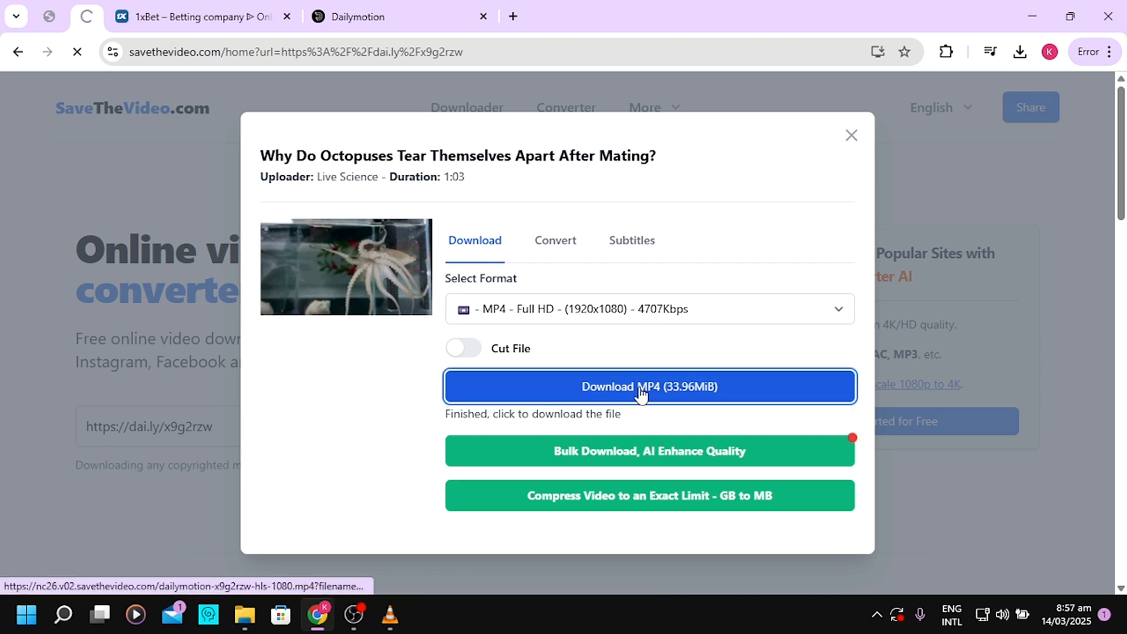
{"action": "left_click", "coordinate": [647, 387]}
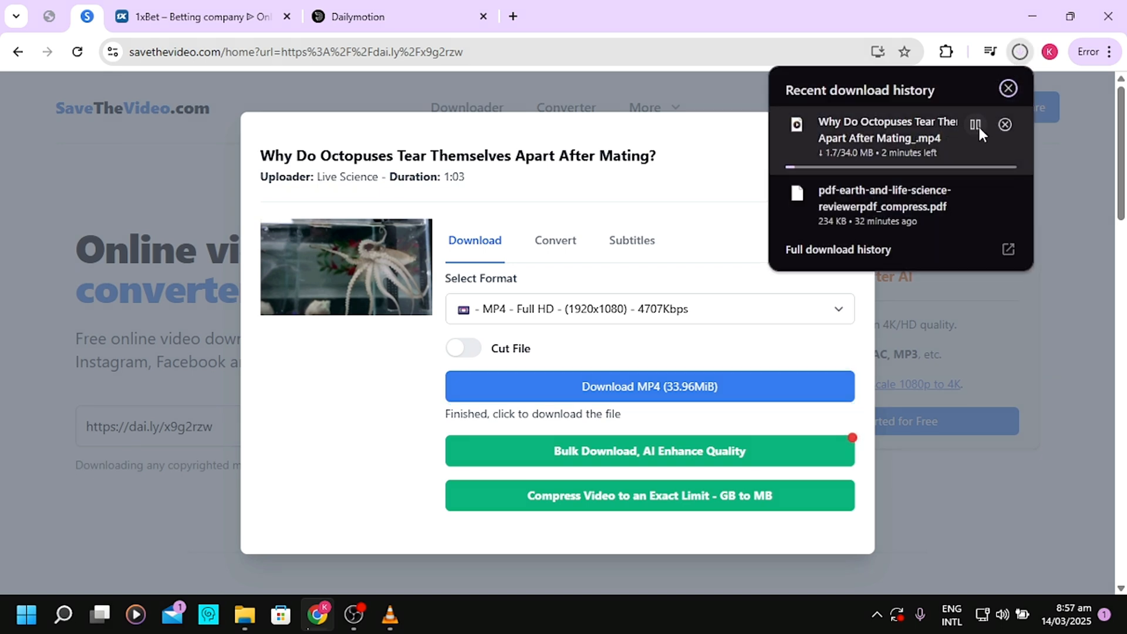
{"action": "left_click", "coordinate": [976, 124]}
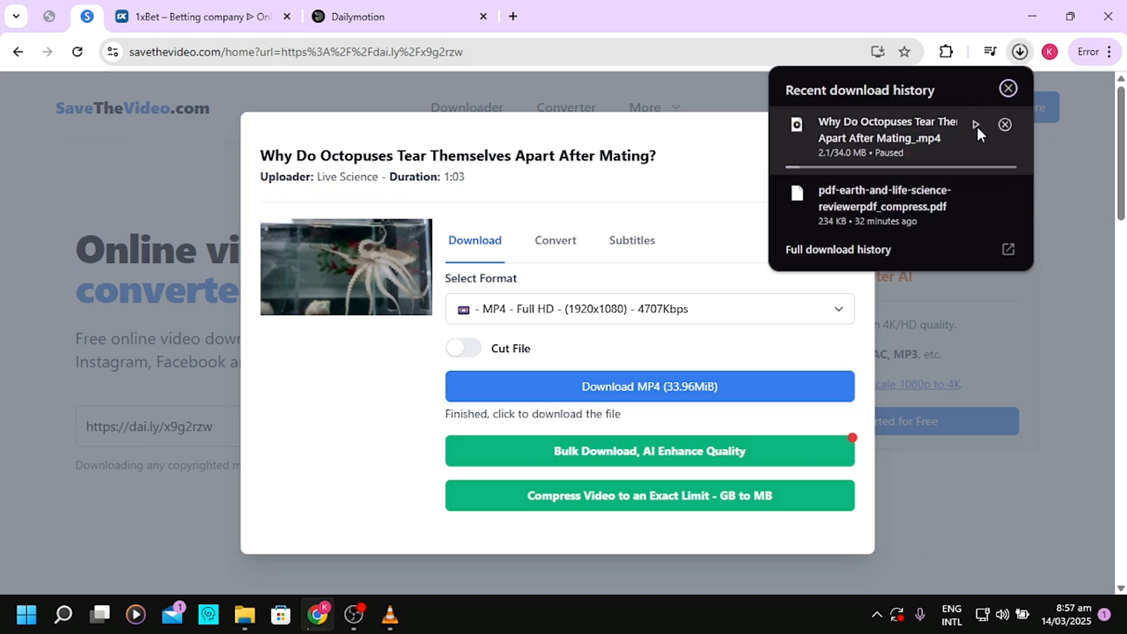